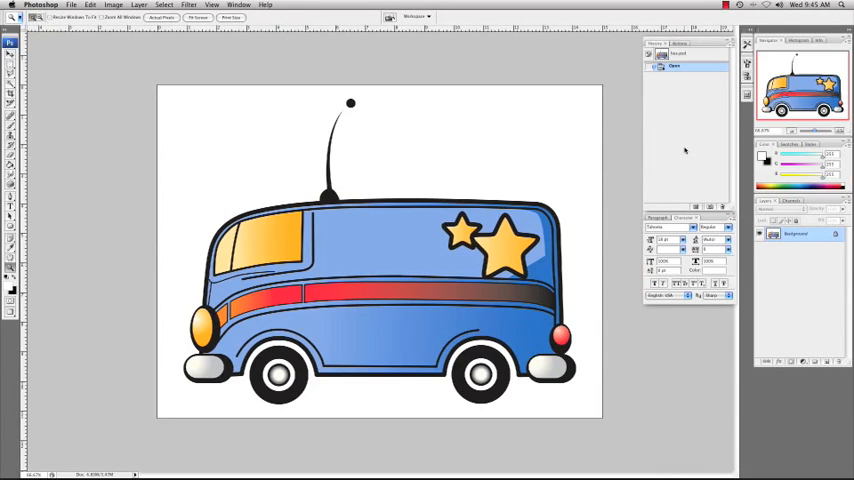
mouse_move(435, 136)
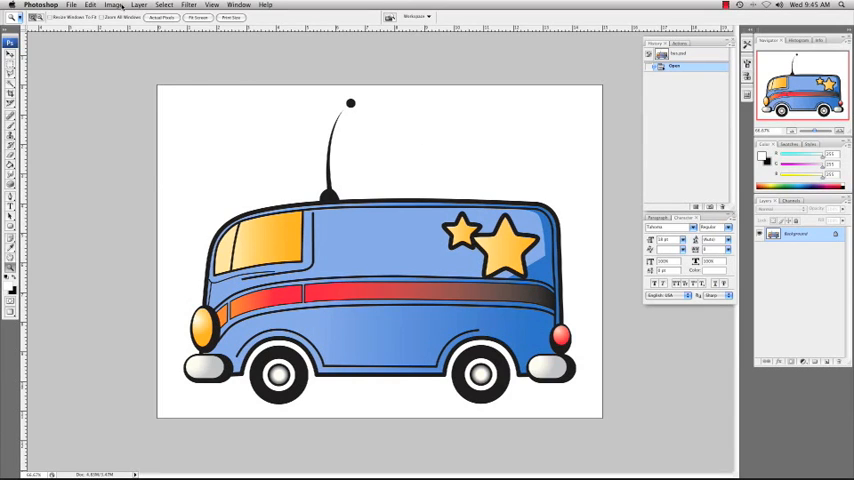
Open the Image Size dialog from the Image menu for the van illustration
left_click(114, 5)
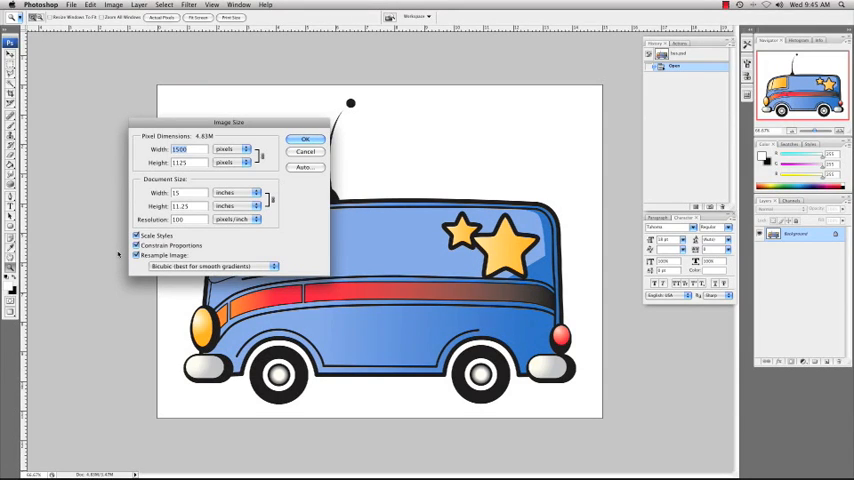
left_click(138, 255)
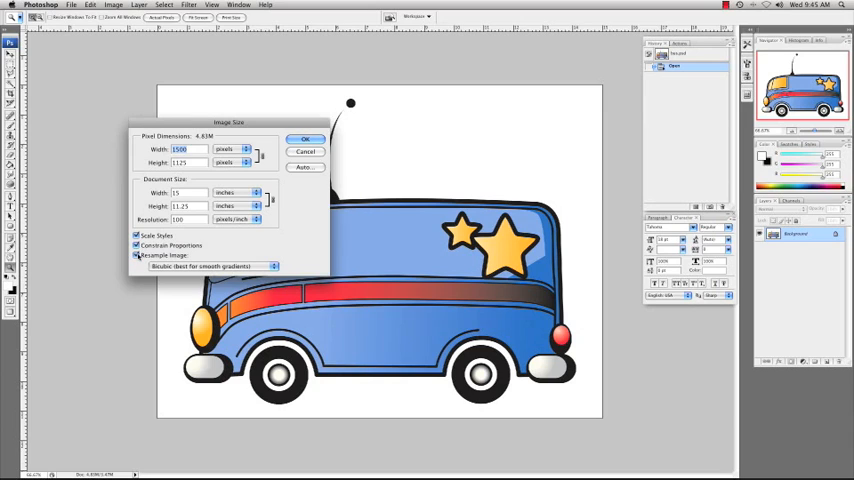
Turn off Resample Image and apply a 300 pixels/inch resolution
left_click(137, 256)
type("300")
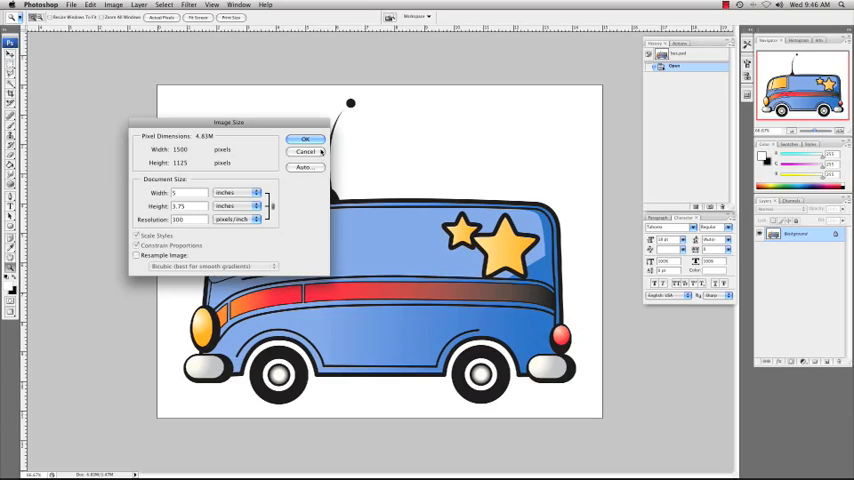
left_click(305, 138)
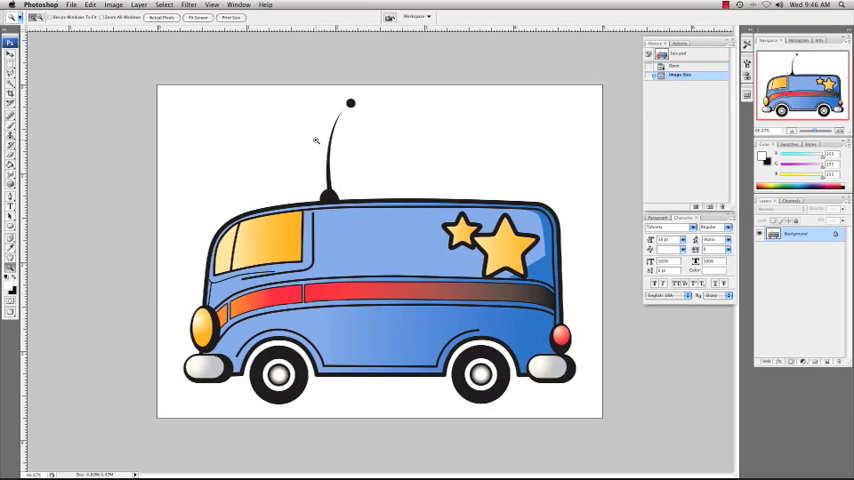